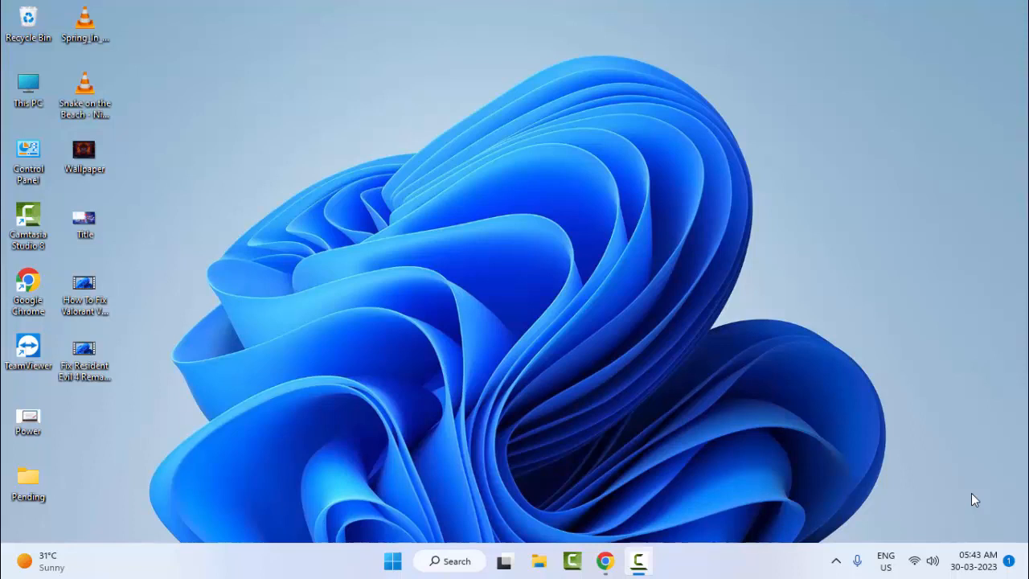
pyautogui.moveTo(460, 562)
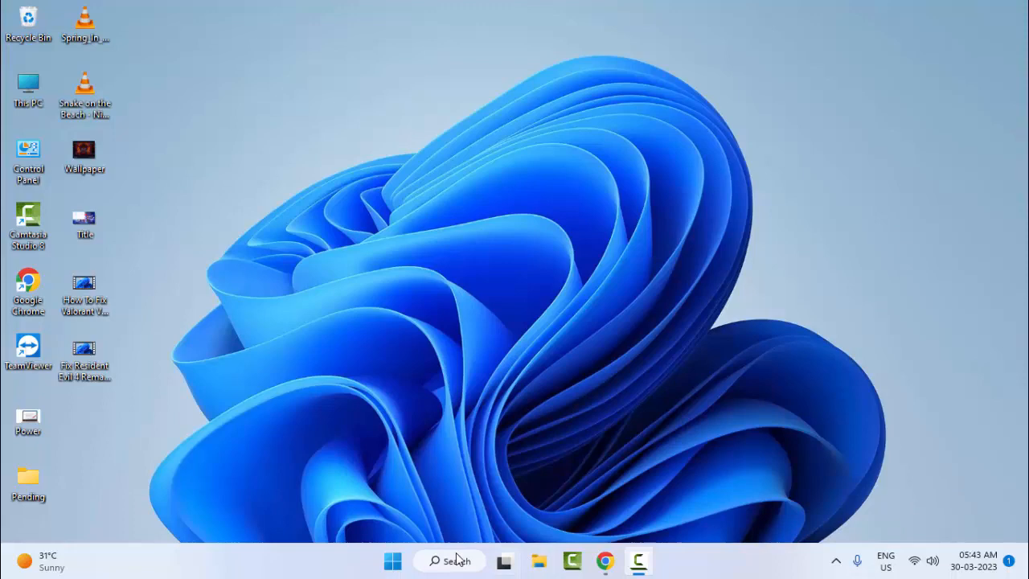
# Step: Open the Start menu from the taskbar Start button
pyautogui.click(393, 560)
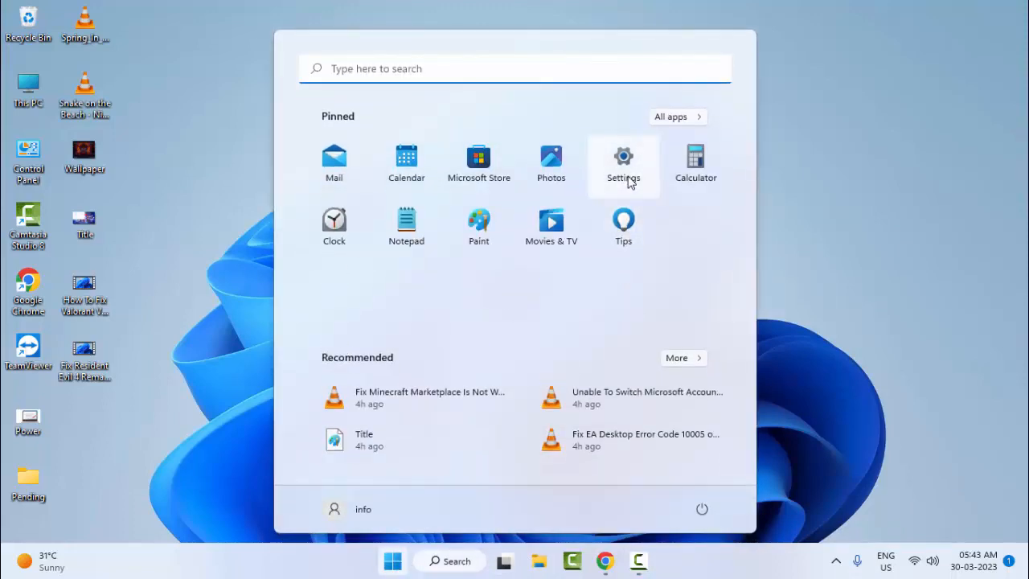
# Step: Launch Settings from Start and switch to the Apps category
pyautogui.click(623, 155)
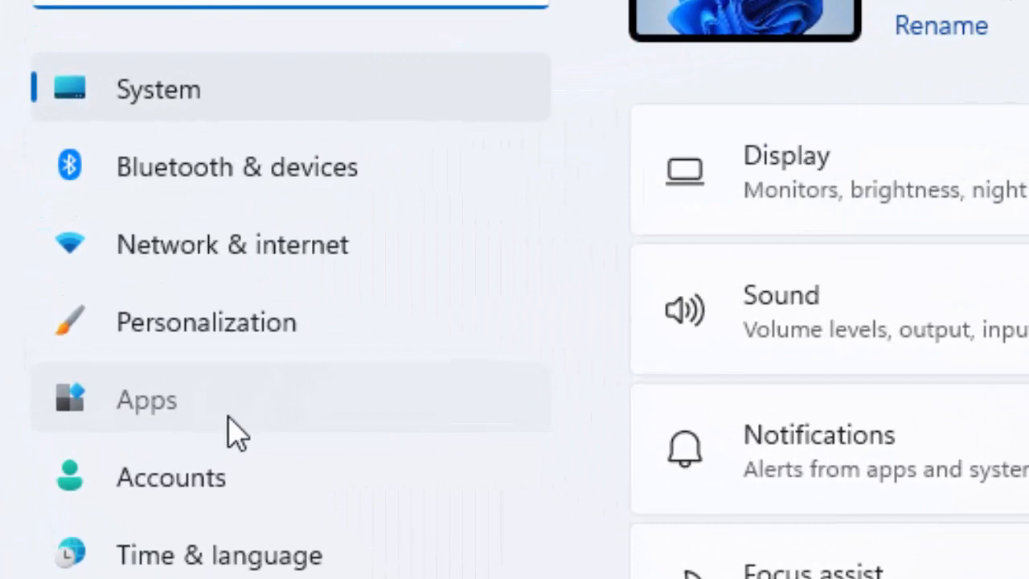
pyautogui.click(145, 401)
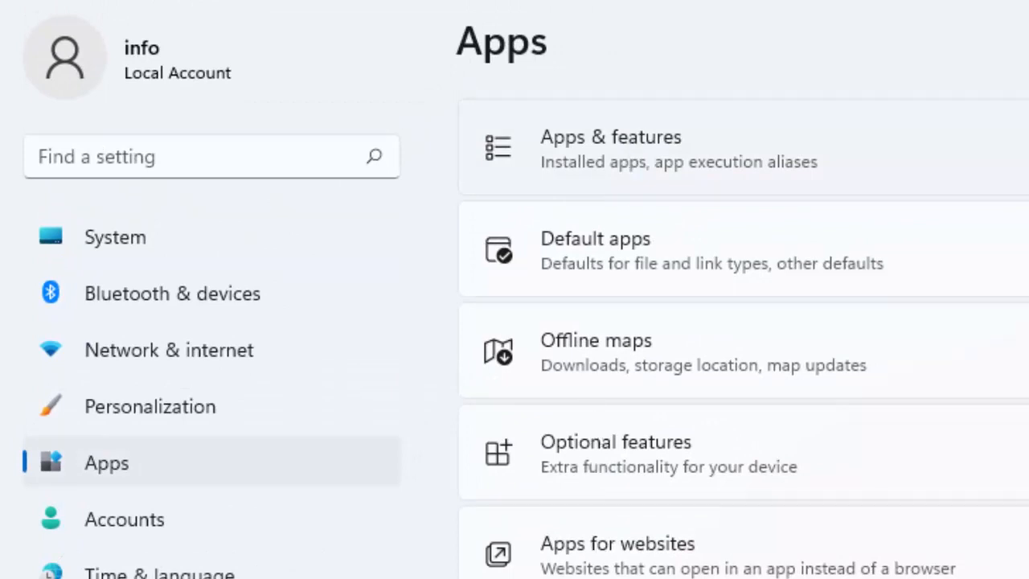
# Step: Open Apps & features and search the installed apps for "x"
pyautogui.click(610, 149)
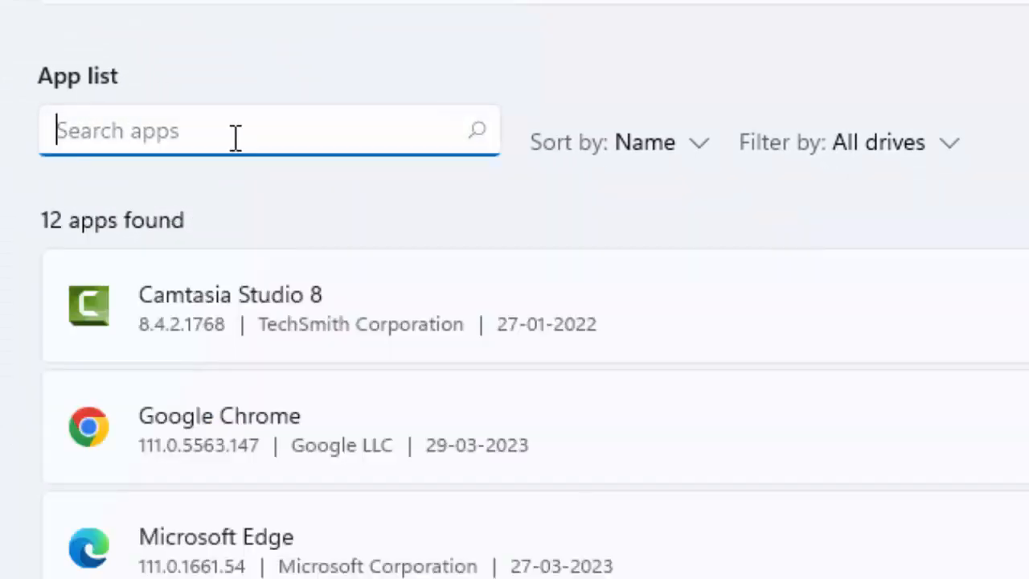
pyautogui.write('x')
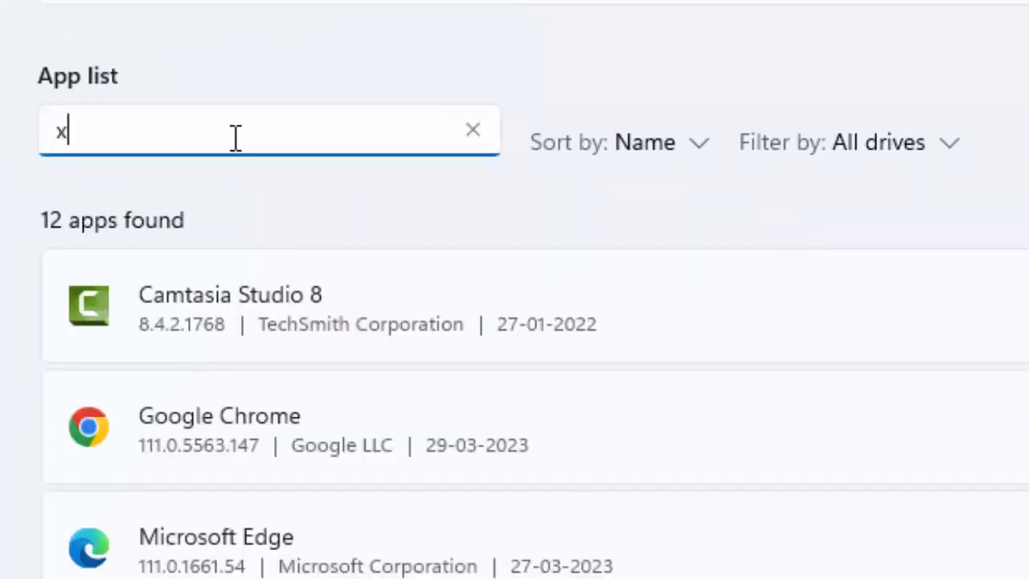
pyautogui.write('x')
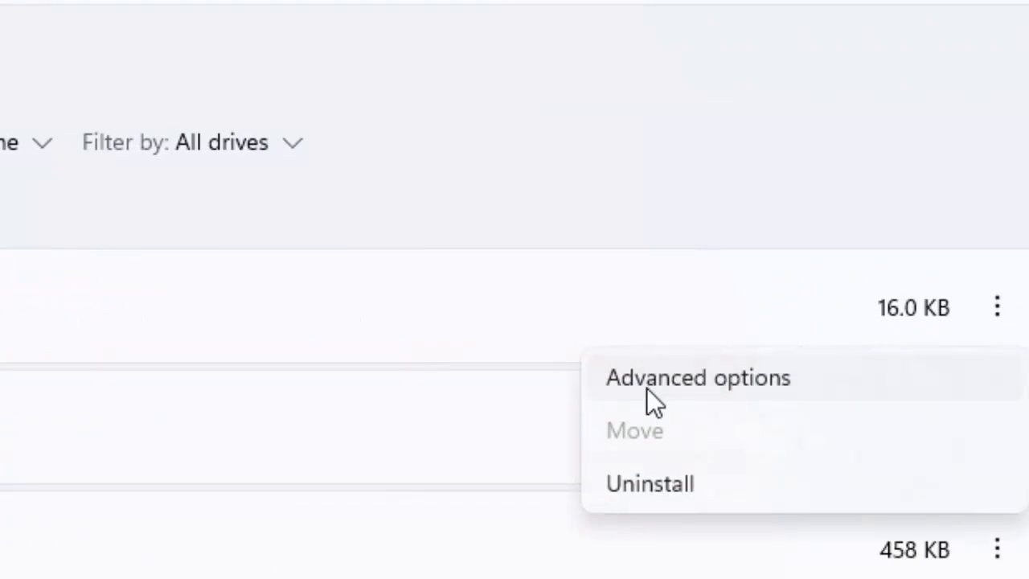
# Step: Choose Advanced options for the matching app to reach Repair and Reset
pyautogui.click(698, 377)
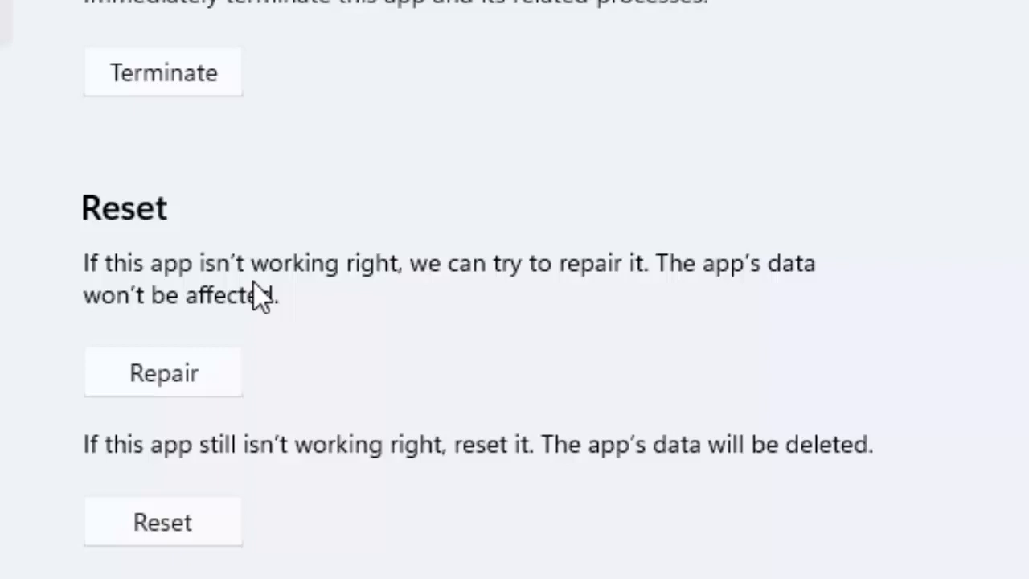
pyautogui.moveTo(708, 300)
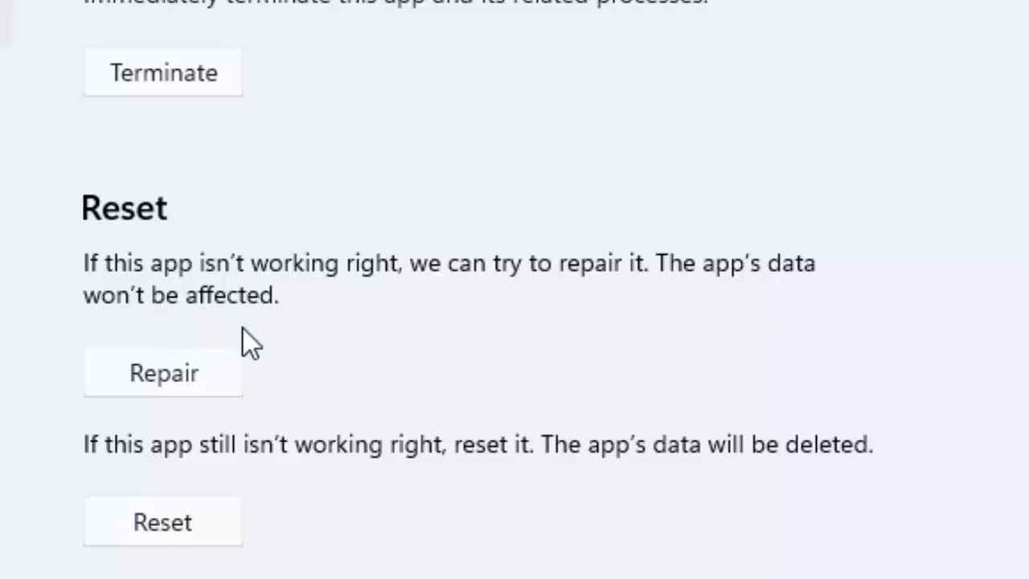
pyautogui.moveTo(277, 402)
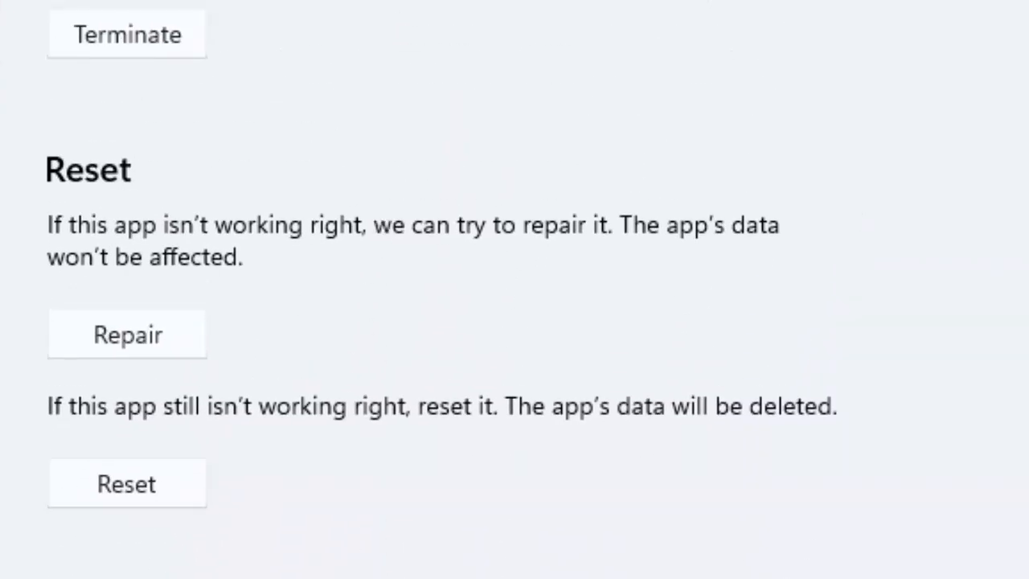
pyautogui.moveTo(365, 568)
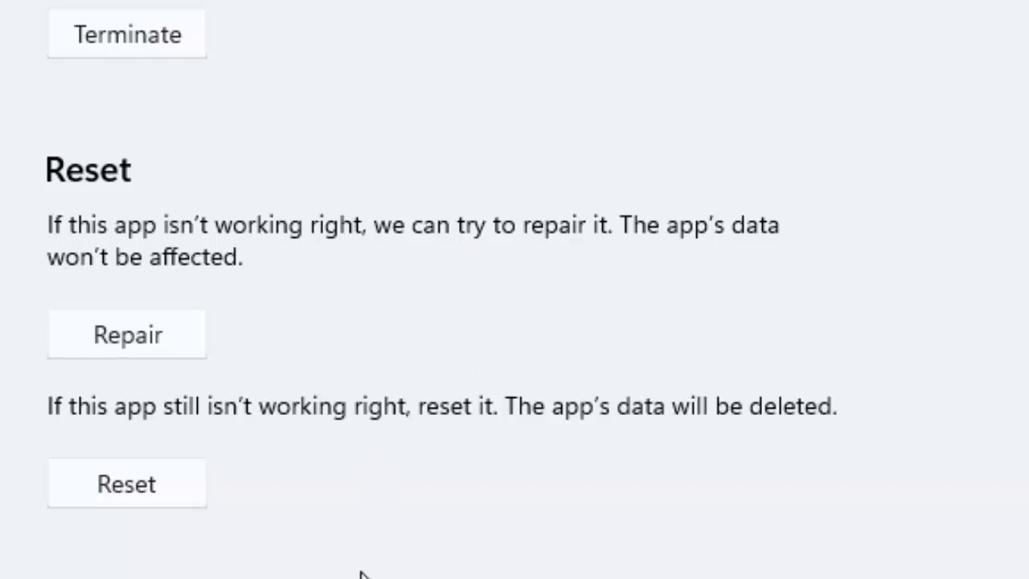
pyautogui.moveTo(390, 333)
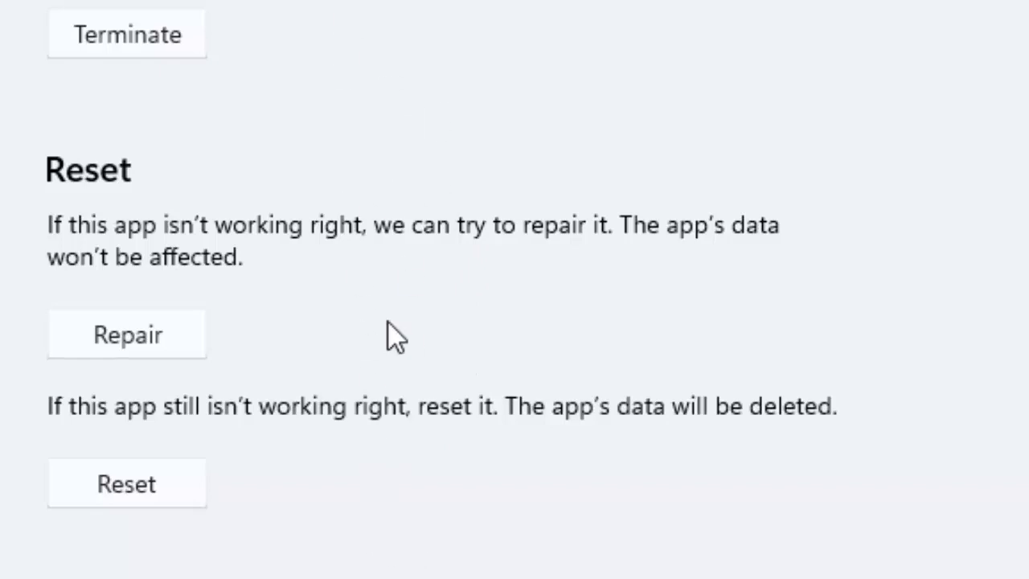
pyautogui.moveTo(64, 450)
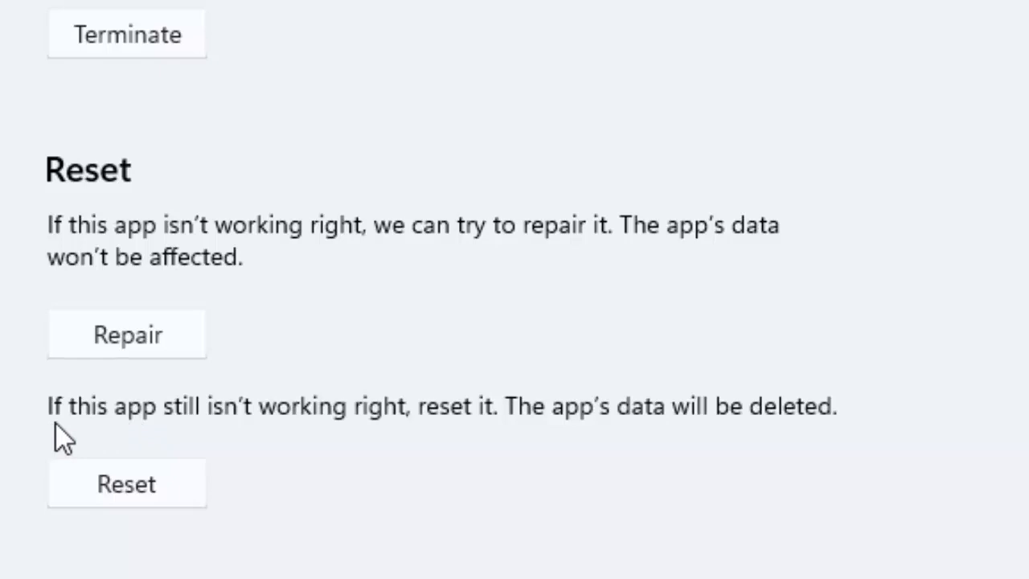
pyautogui.moveTo(488, 467)
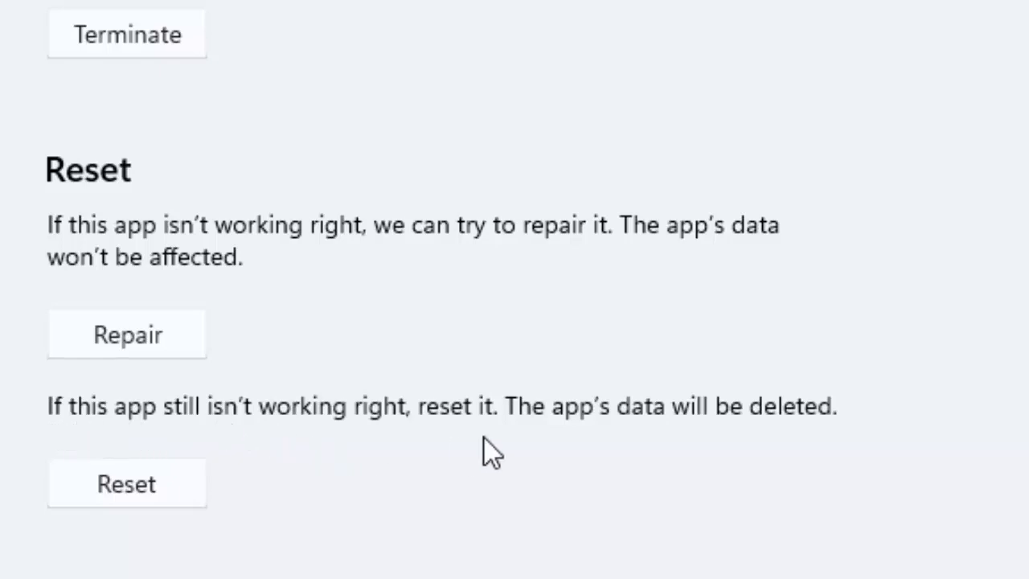
pyautogui.moveTo(779, 465)
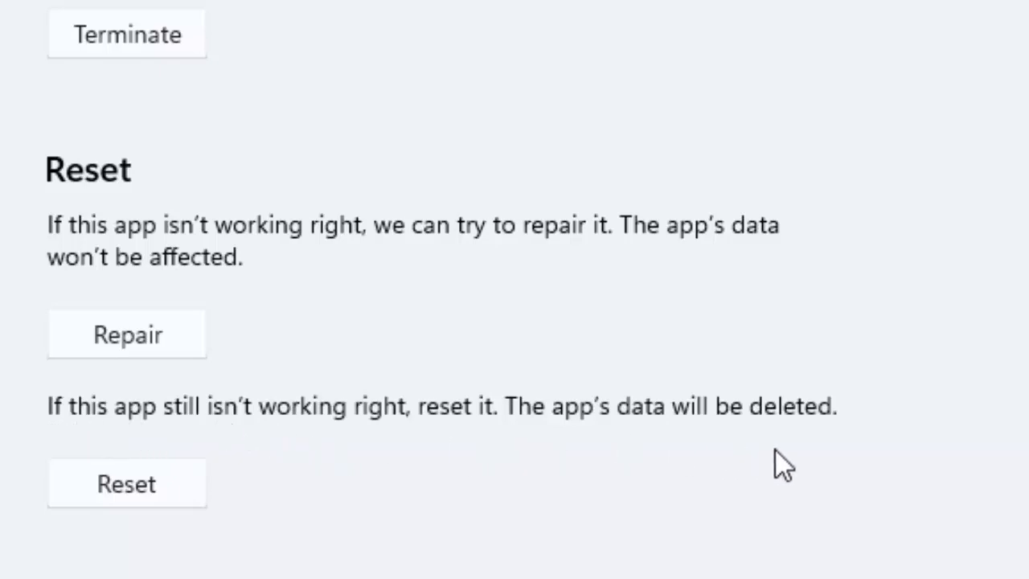
pyautogui.moveTo(296, 535)
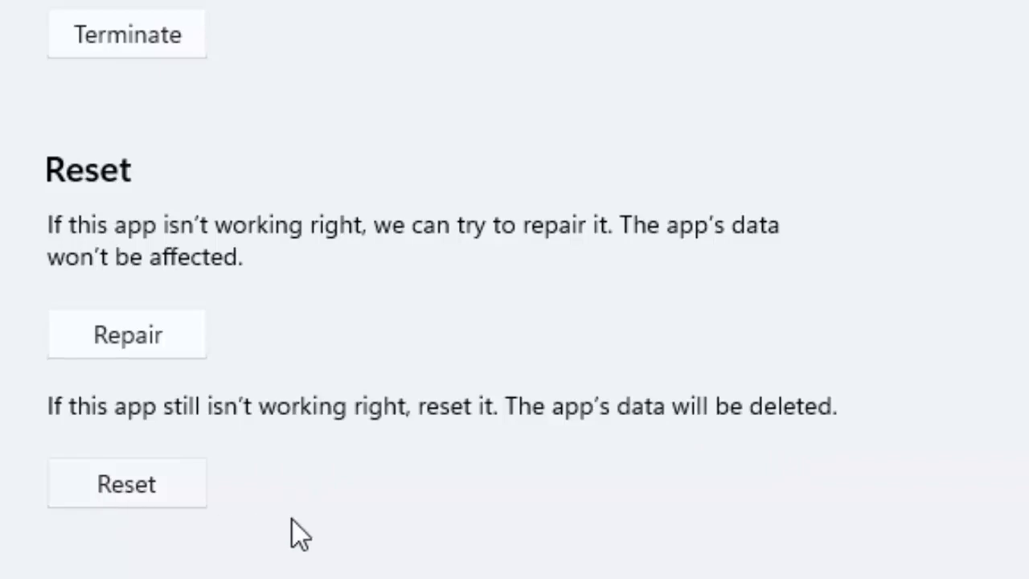
pyautogui.moveTo(454, 551)
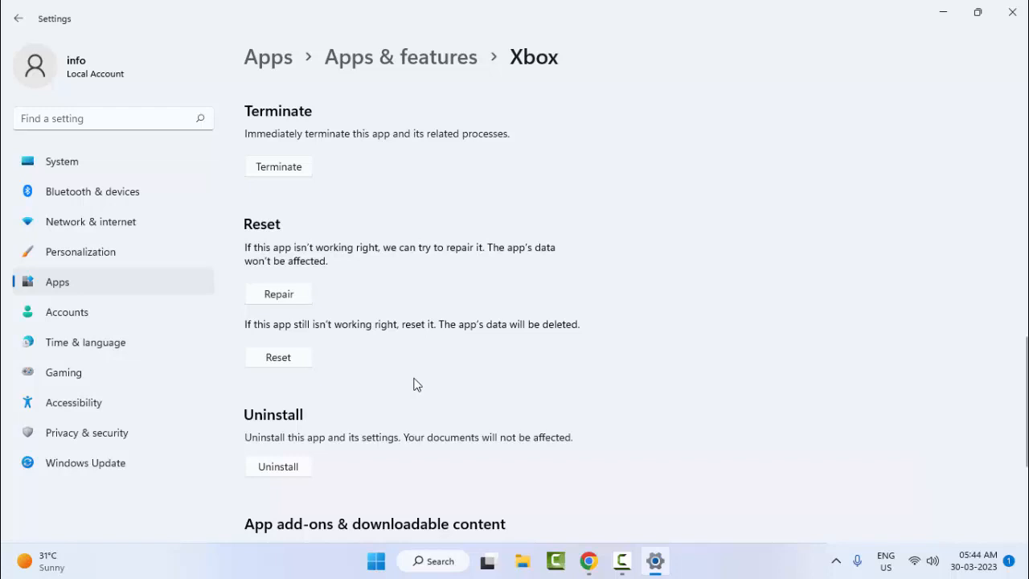
pyautogui.moveTo(719, 226)
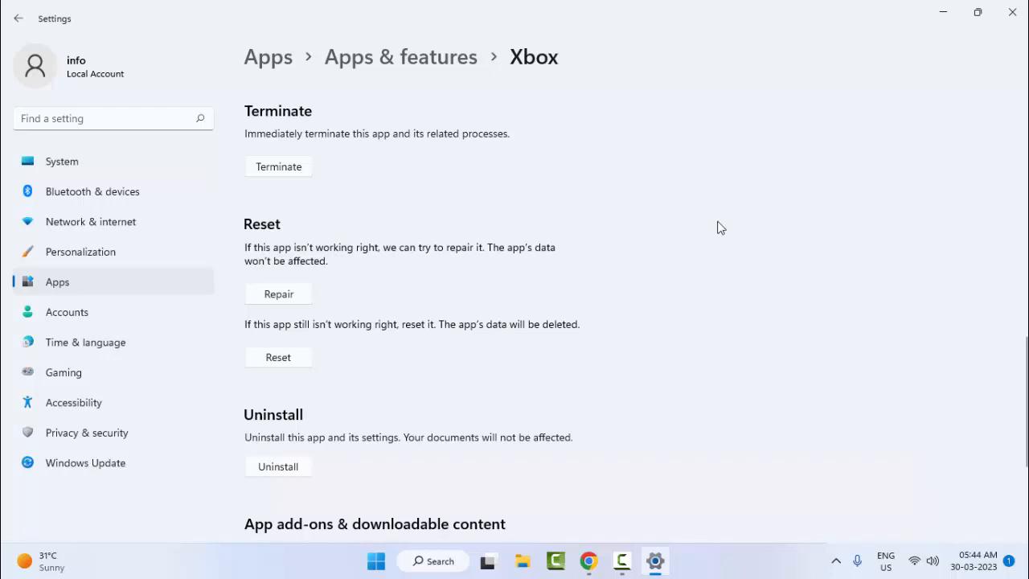